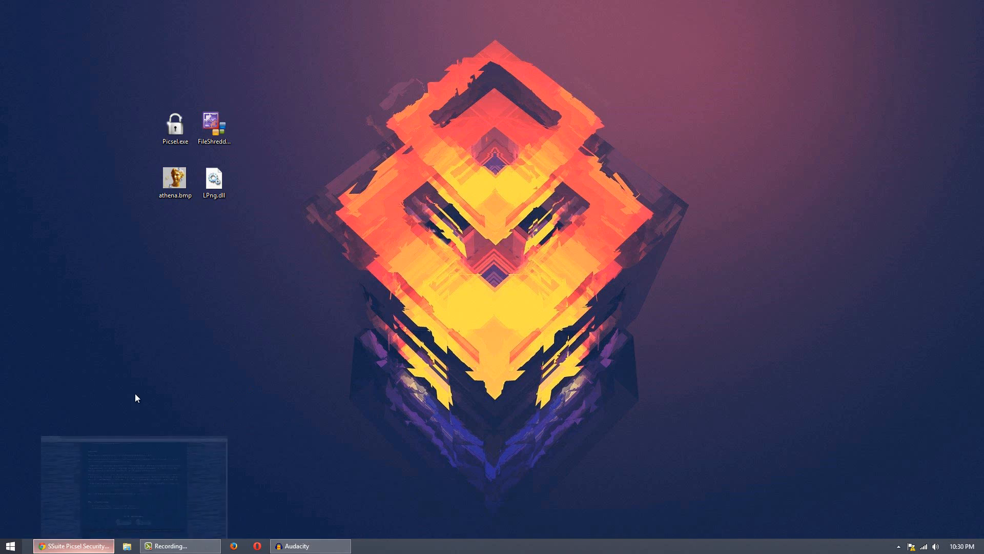
# Restore the ssuitesoft Picsel Security page in Chrome and read its description down to the Download buttons.
pyautogui.click(72, 546)
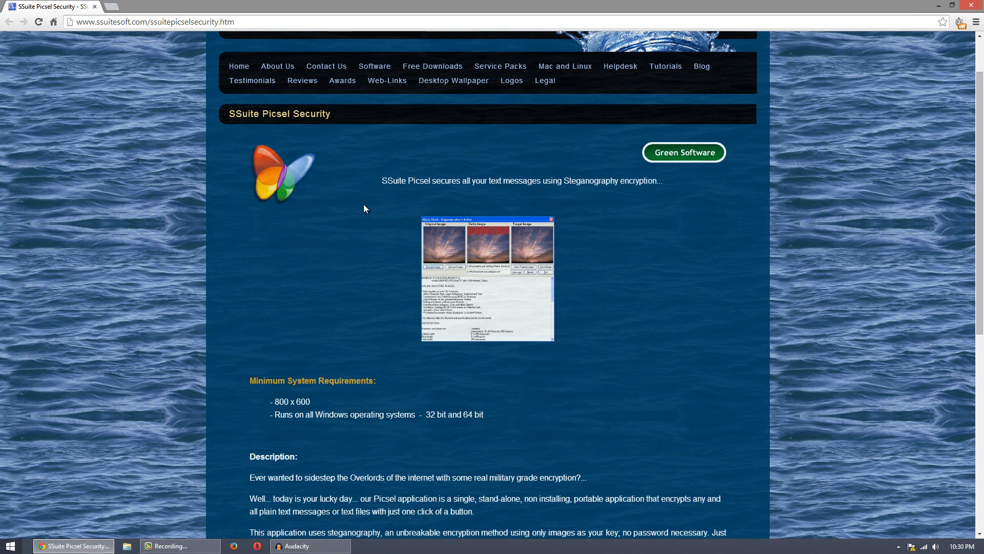
pyautogui.moveTo(355, 222)
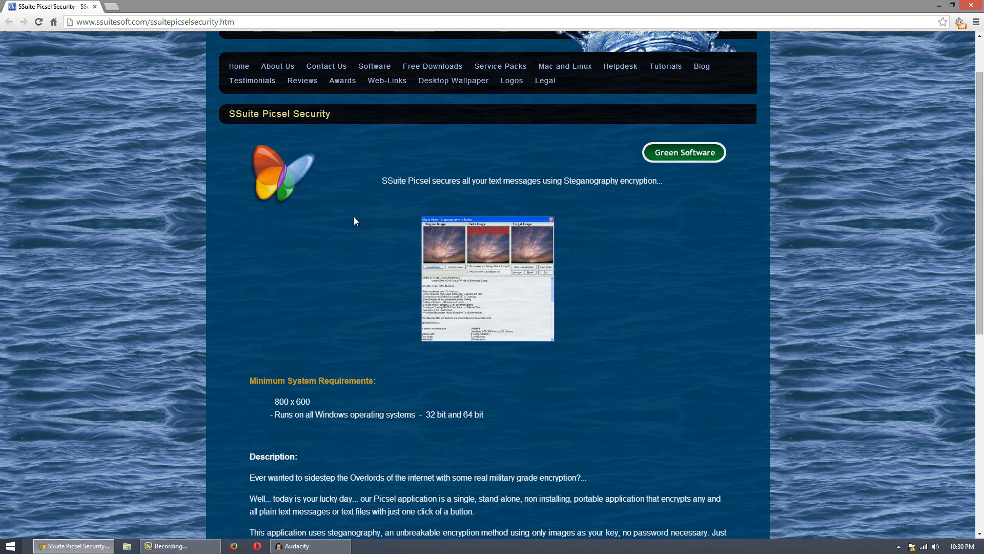
pyautogui.scroll(-3)
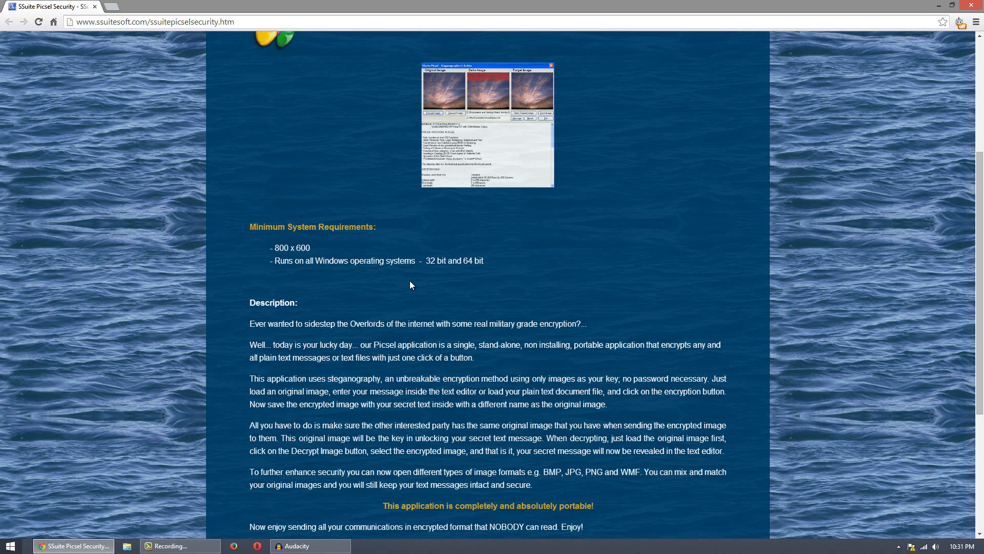
pyautogui.moveTo(415, 367)
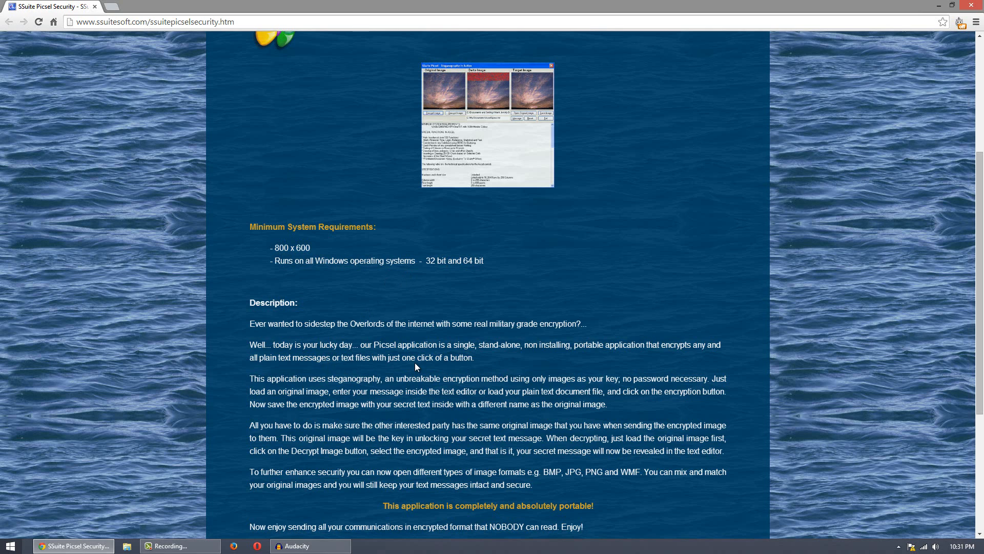
pyautogui.scroll(3)
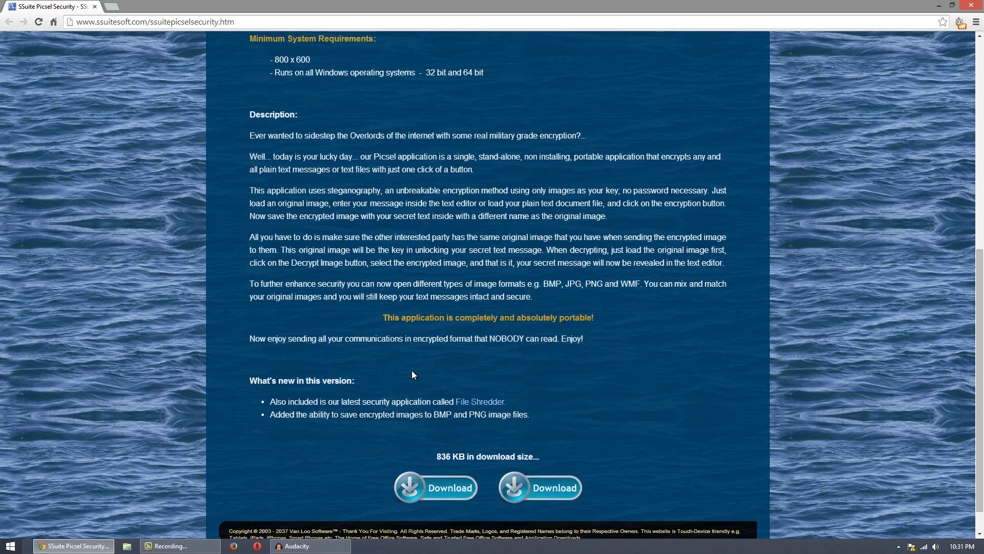
pyautogui.moveTo(421, 377)
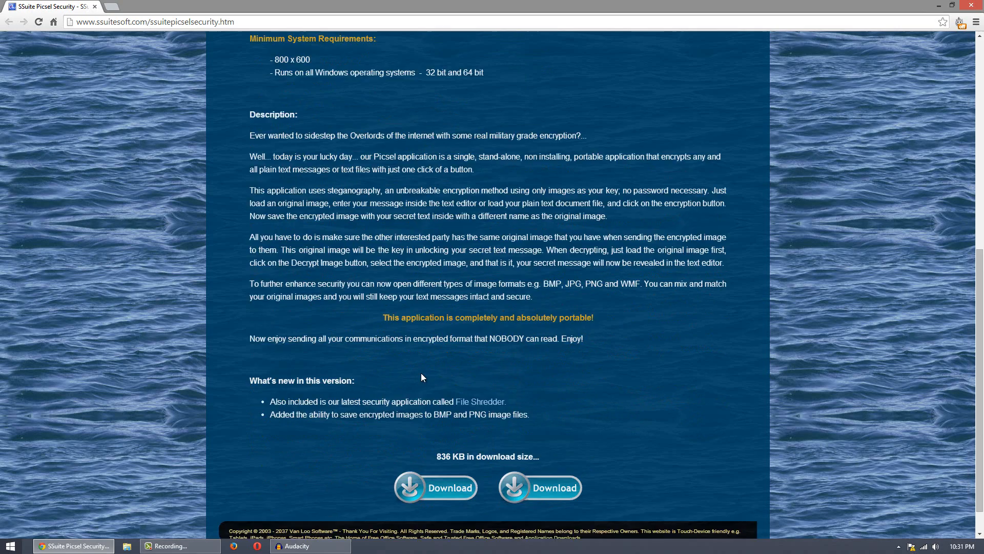
pyautogui.scroll(-3)
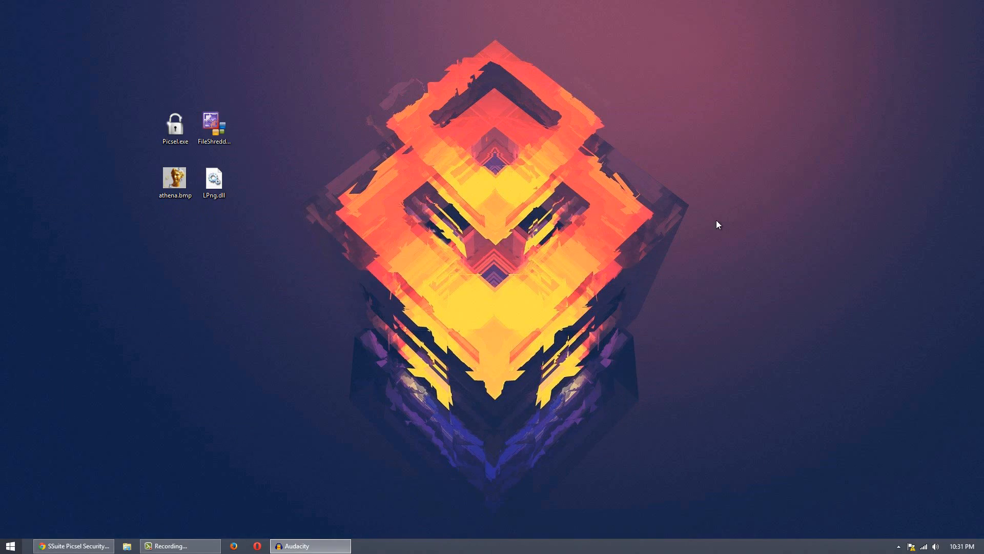
pyautogui.moveTo(366, 66)
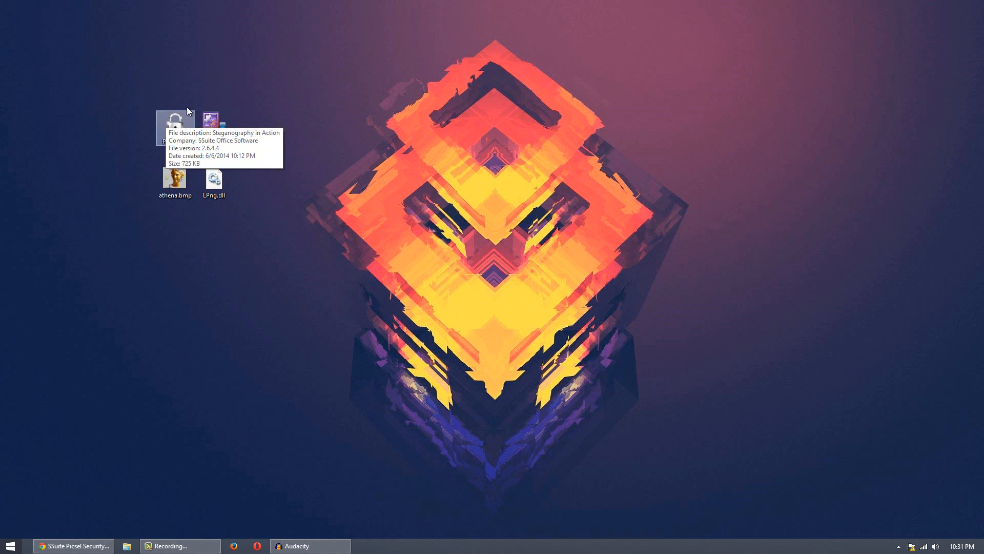
pyautogui.moveTo(353, 115)
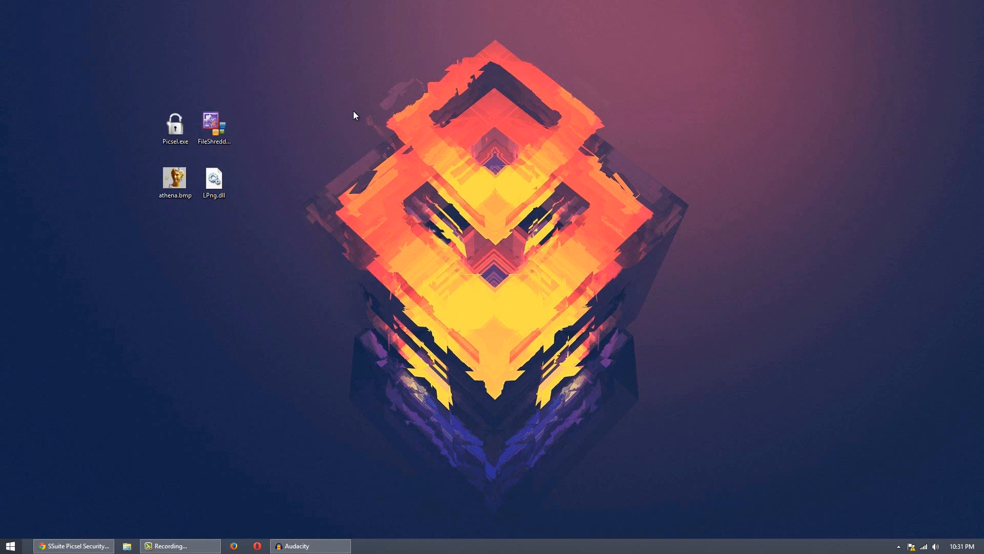
pyautogui.moveTo(174, 177)
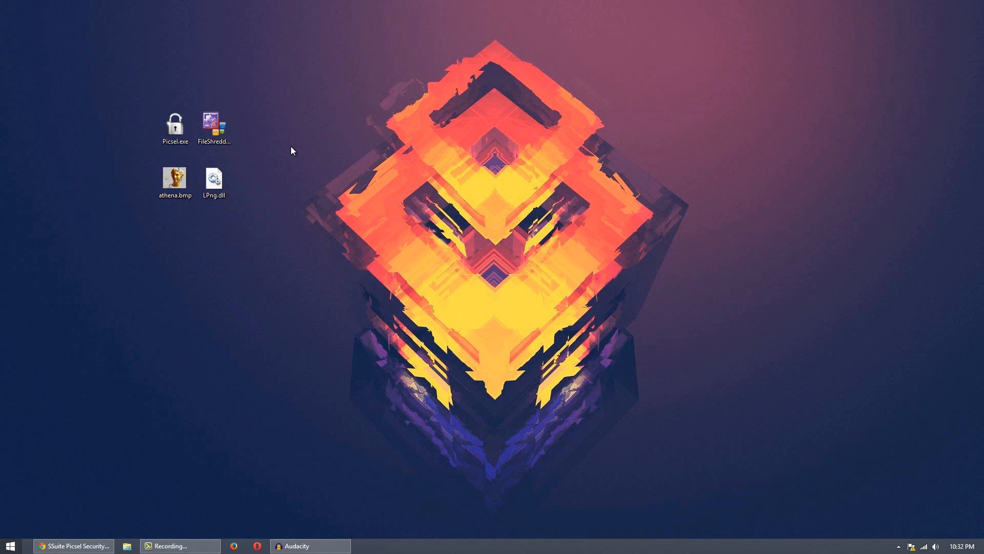
# Launch Picsel.exe and load athena.bmp from the desktop as the original image.
pyautogui.doubleClick(176, 124)
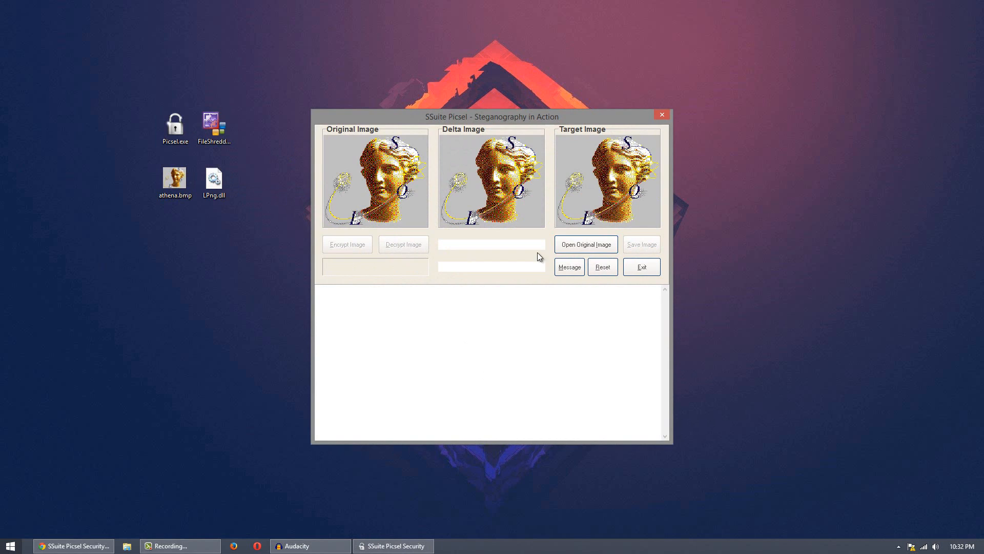
pyautogui.click(585, 244)
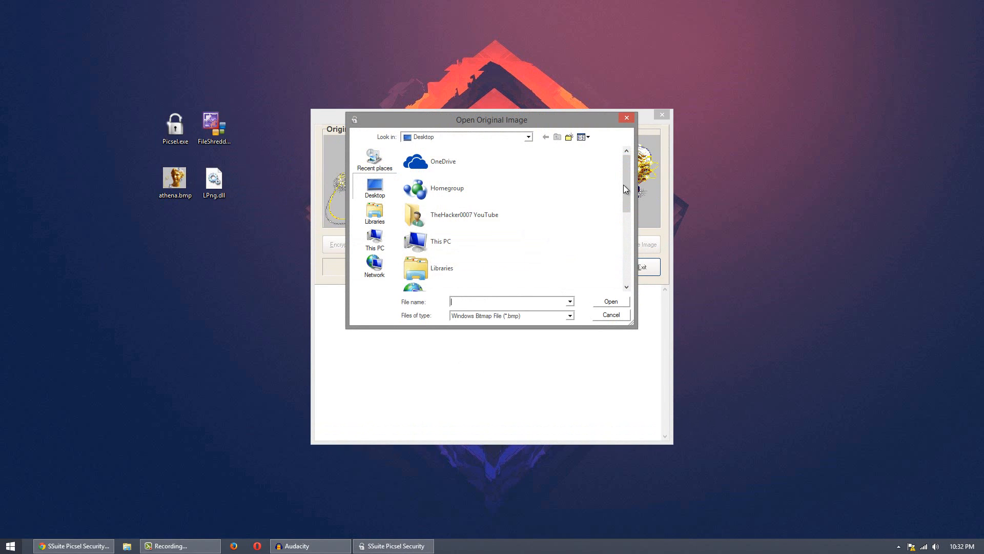
pyautogui.scroll(-3)
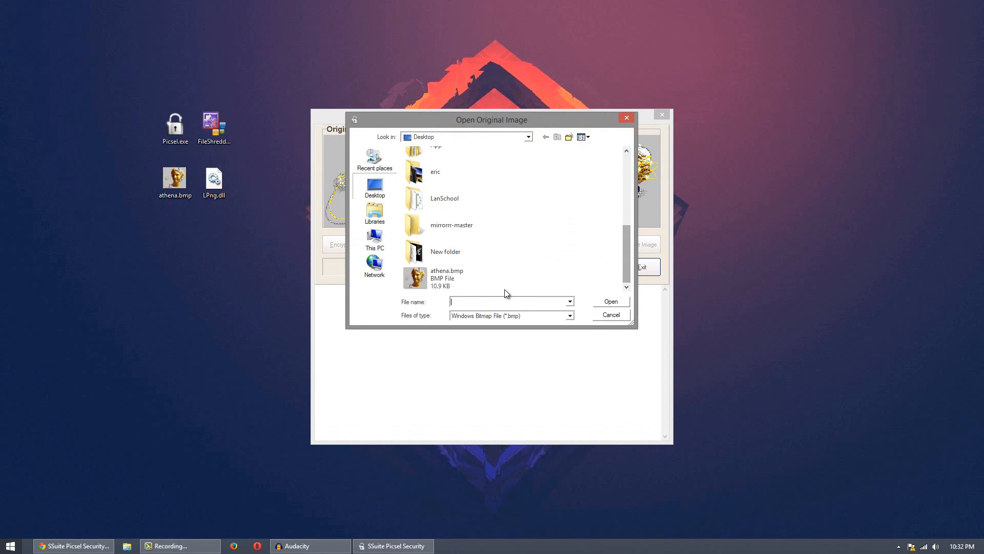
pyautogui.click(446, 278)
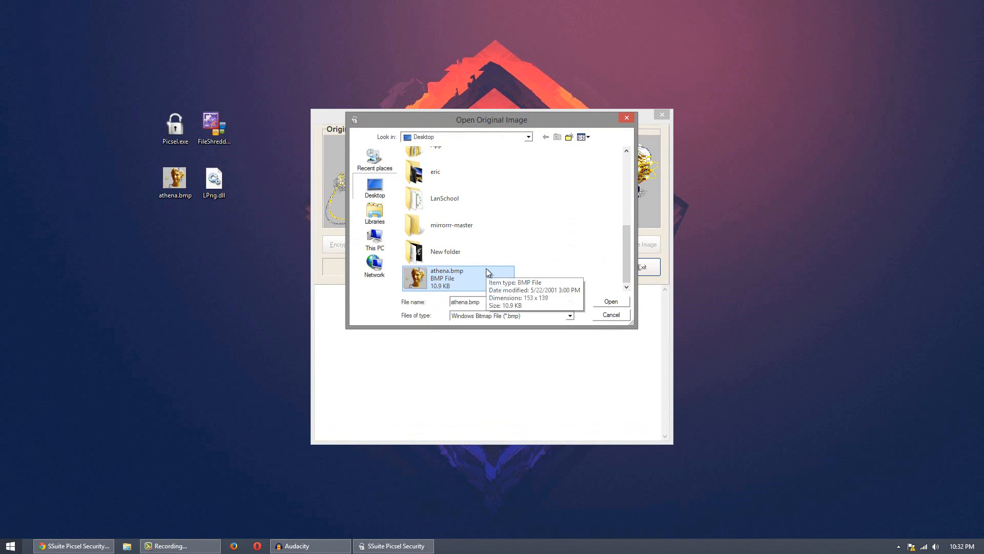
pyautogui.click(610, 302)
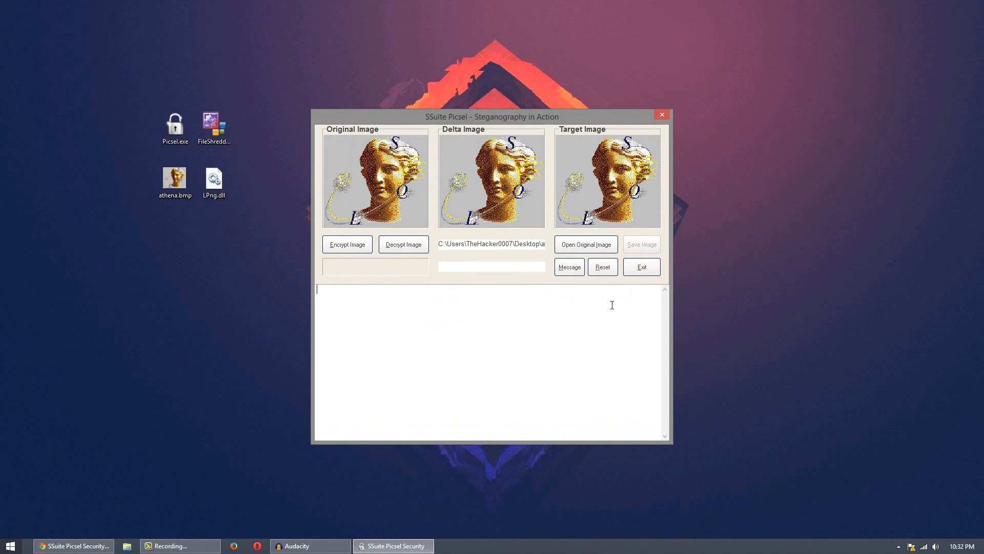
pyautogui.moveTo(607, 306)
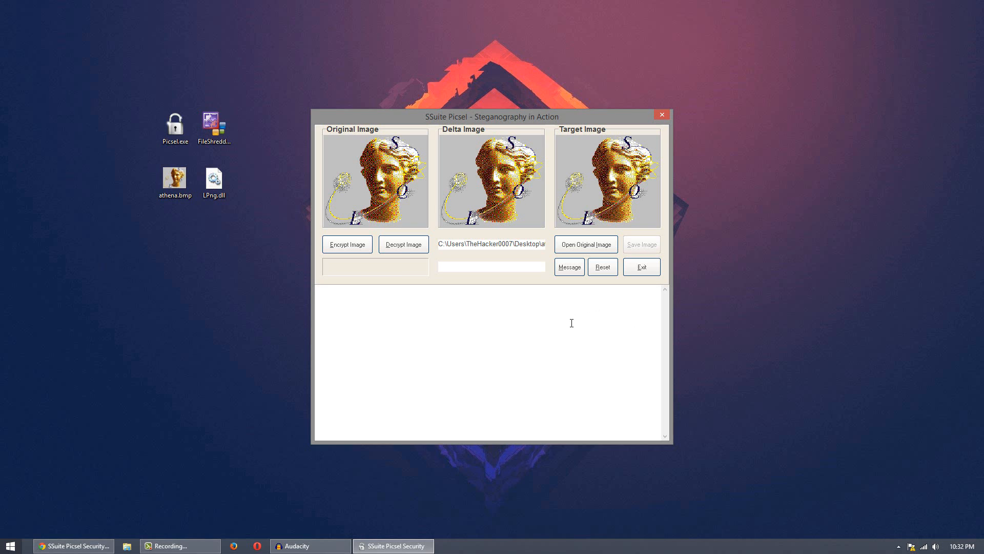
# Enter the message 'Hello YouTube!' and encrypt it into the athena image, then begin saving it.
pyautogui.write('Hello Y')
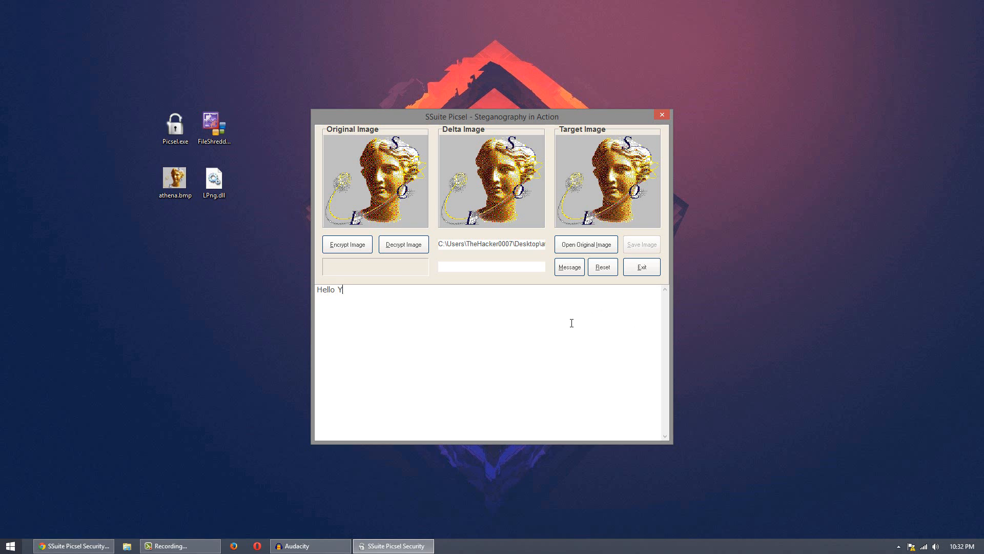
pyautogui.write('ouTuv')
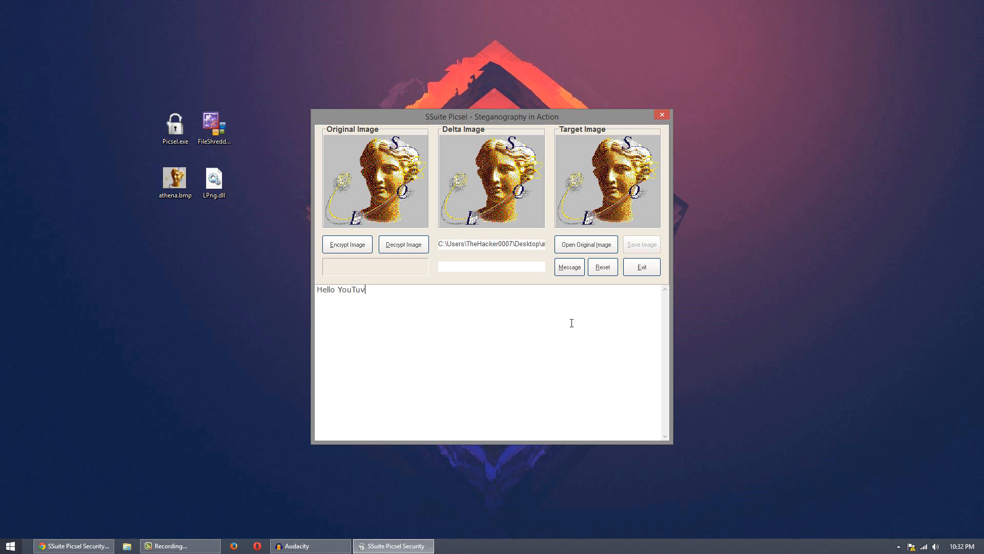
pyautogui.press('Backspace')
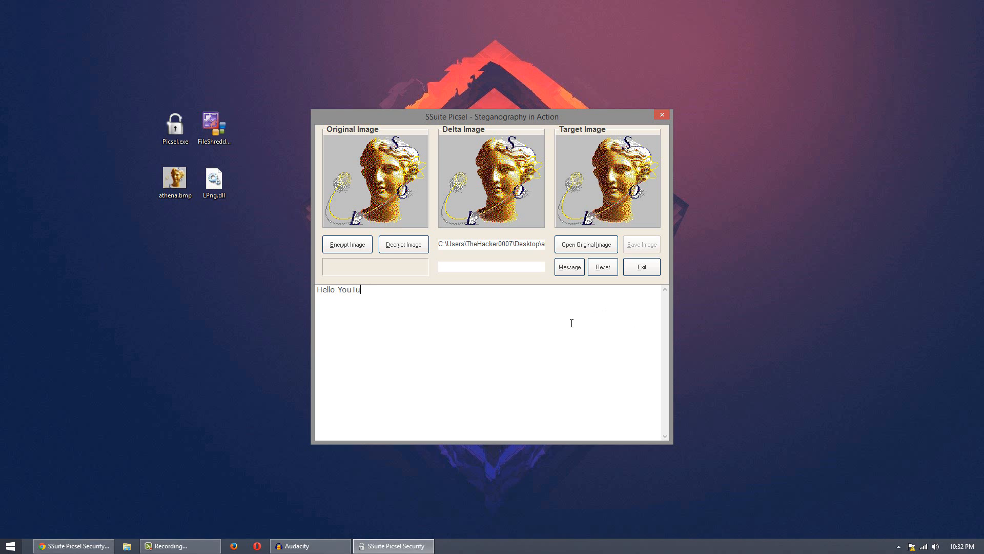
pyautogui.write('be!')
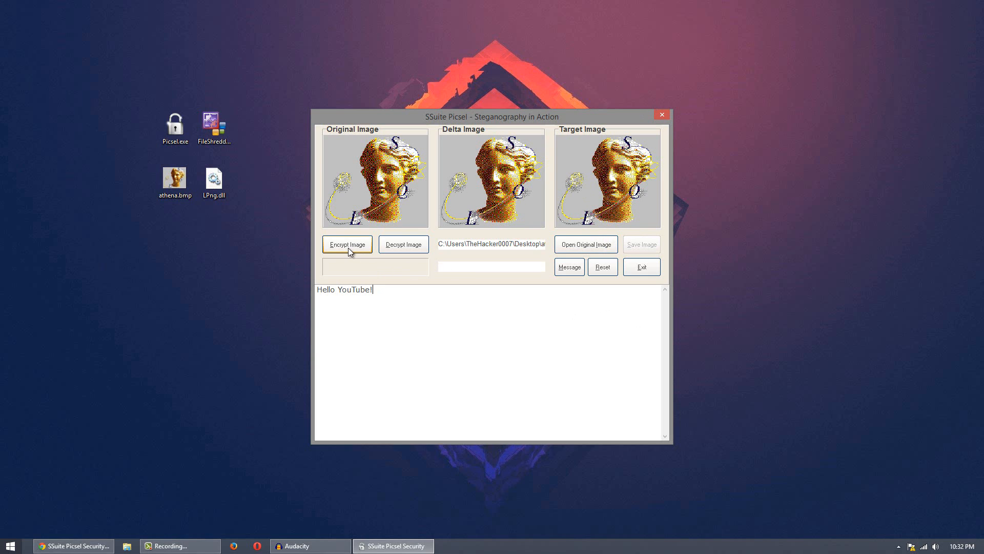
pyautogui.click(348, 244)
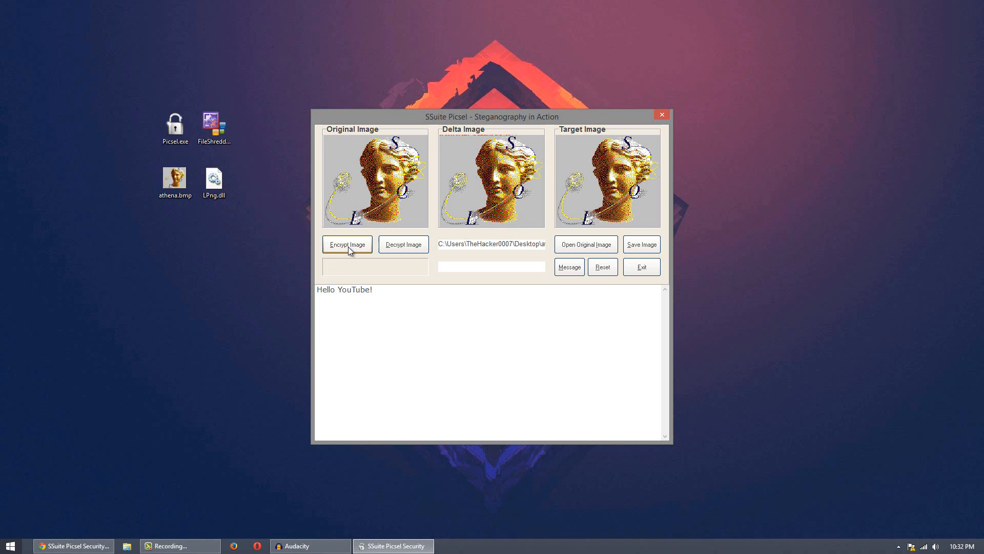
pyautogui.click(641, 244)
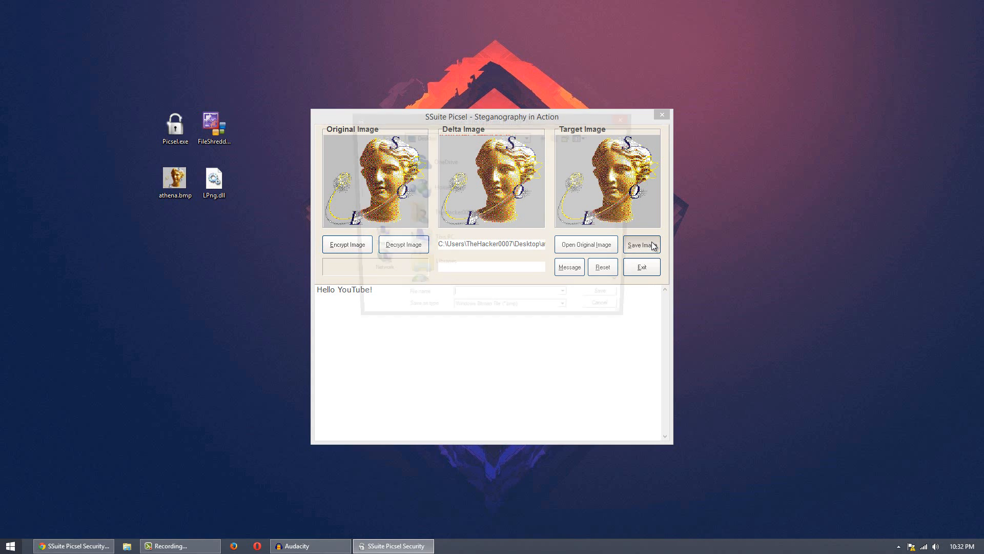
# Save the encrypted image to the desktop under the name athena 2.bmp.
pyautogui.click(642, 244)
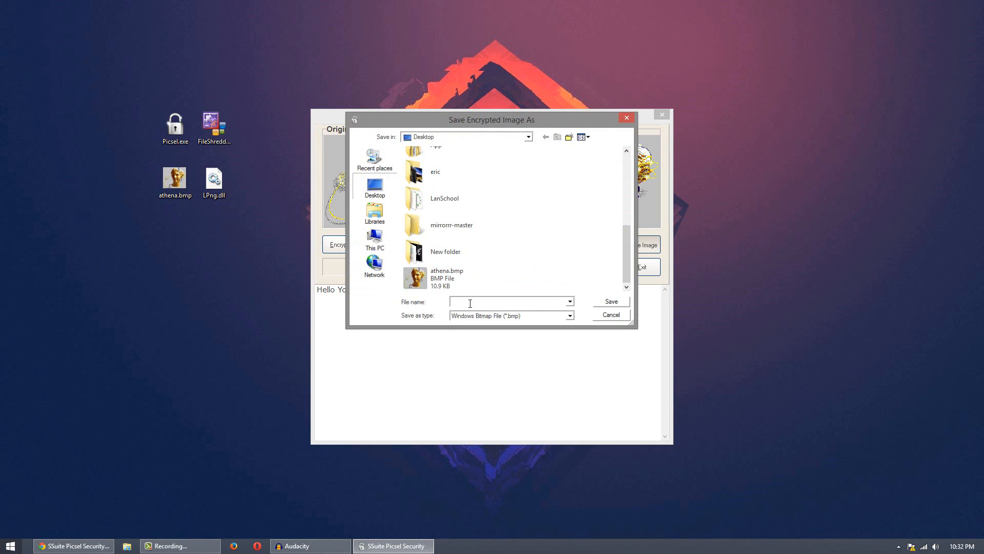
pyautogui.write('athena.bmp')
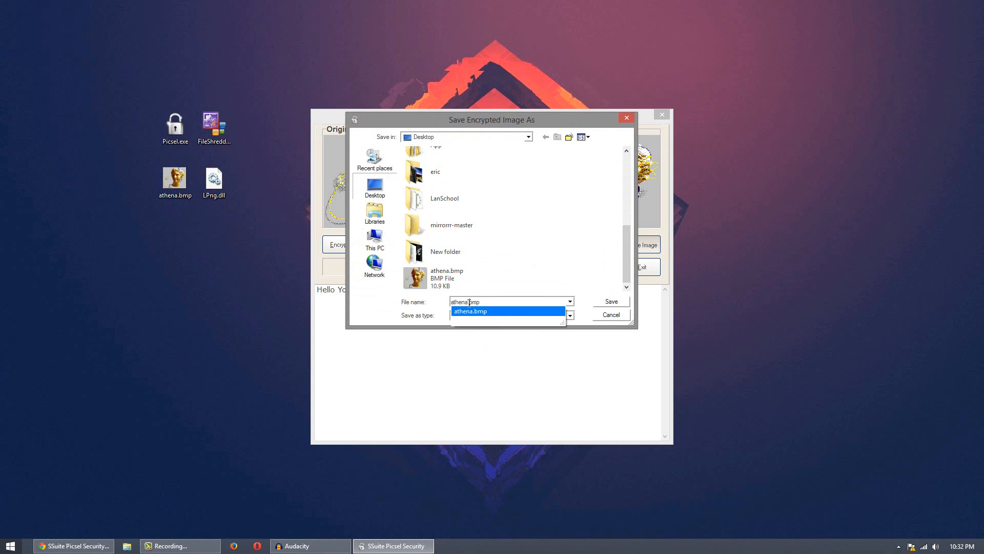
pyautogui.click(609, 302)
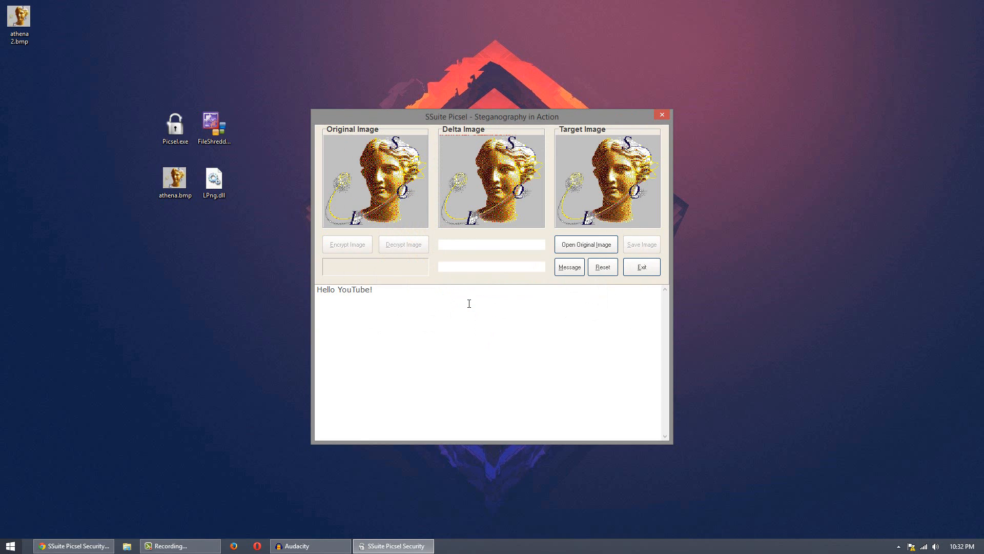
pyautogui.click(18, 18)
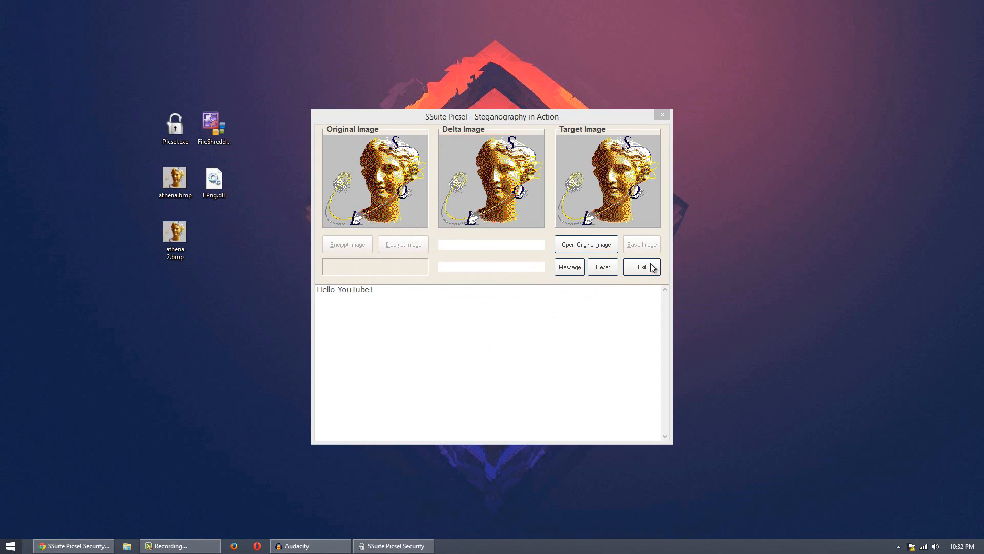
# Exit Picsel so the two bitmaps' properties can be compared on the desktop.
pyautogui.click(641, 267)
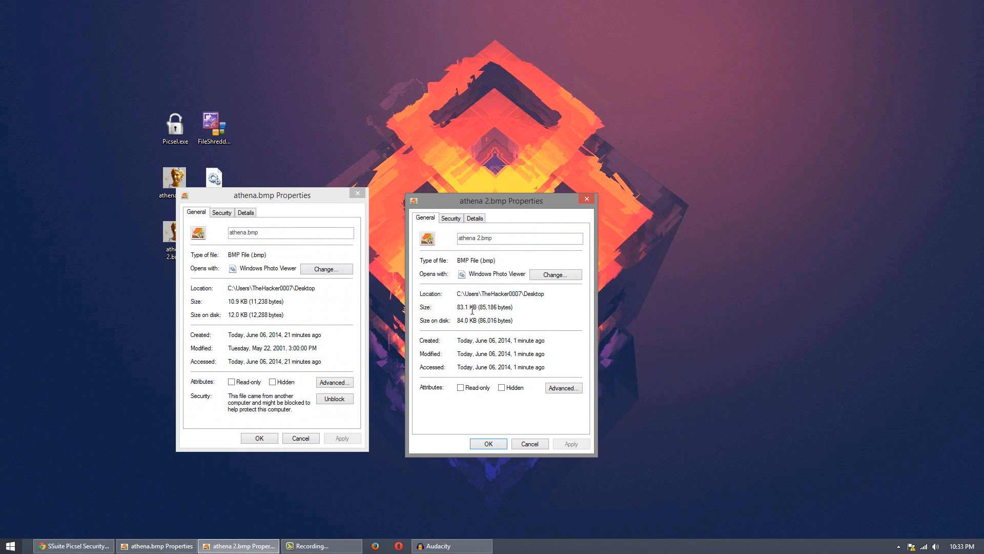
pyautogui.moveTo(508, 290)
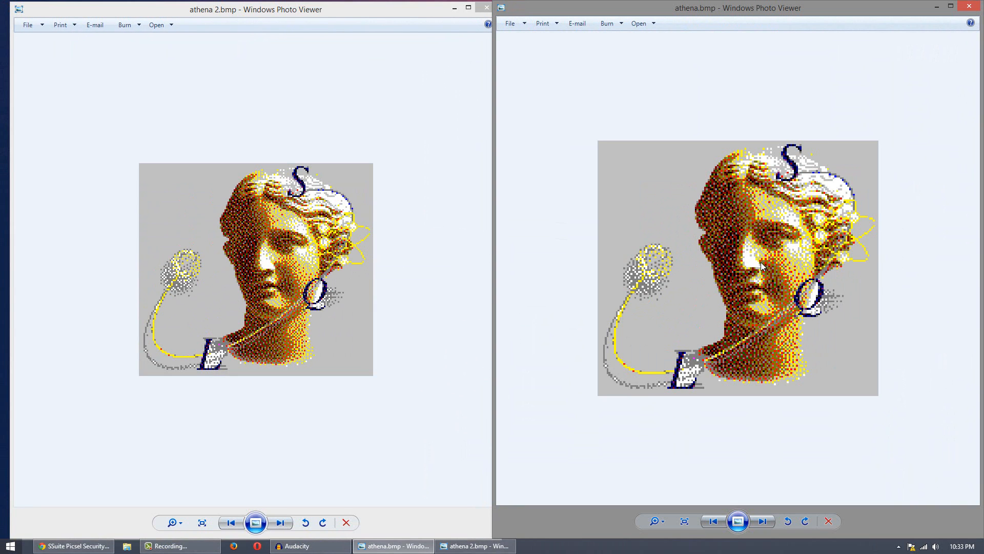
pyautogui.moveTo(656, 289)
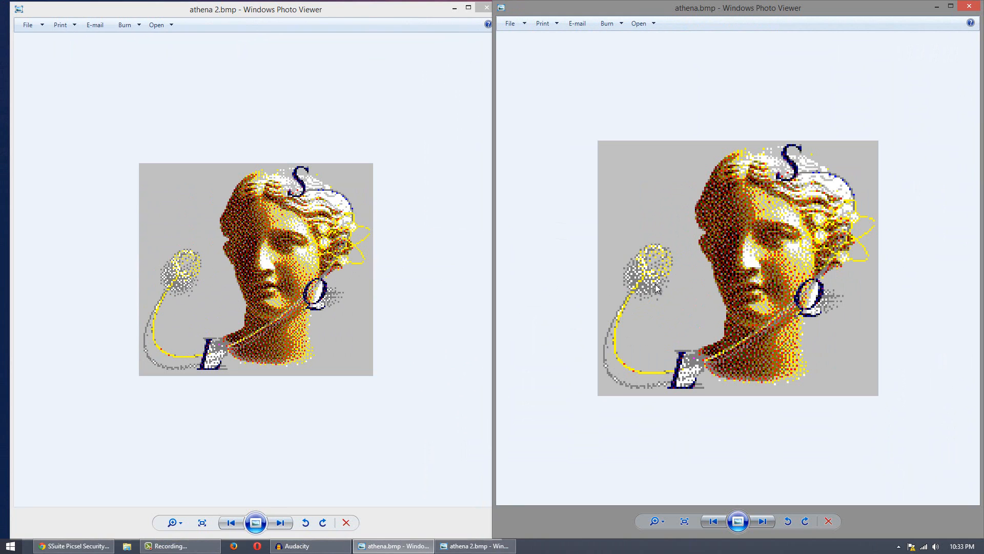
# Close the athena.bmp and athena 2.bmp Photo Viewer windows after comparing them.
pyautogui.click(969, 7)
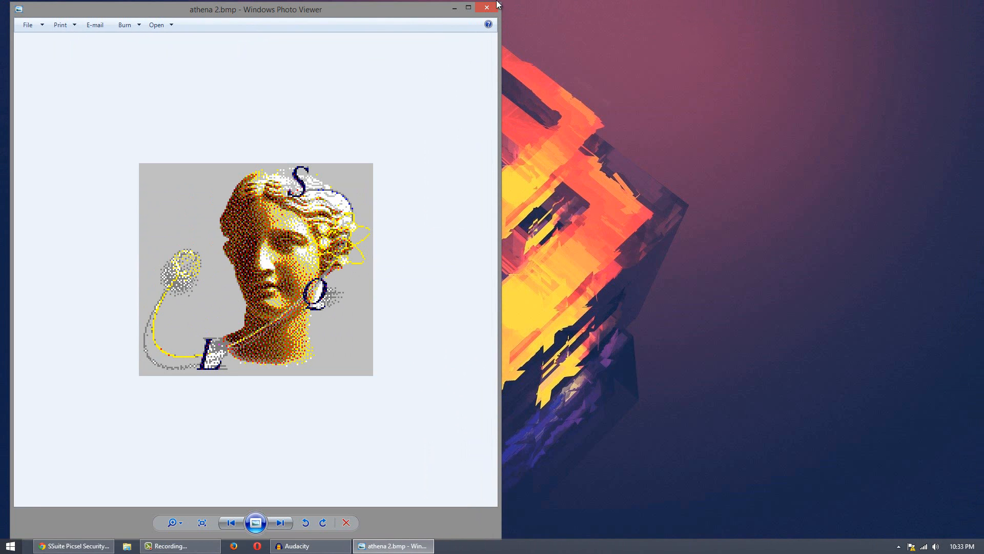
pyautogui.click(486, 7)
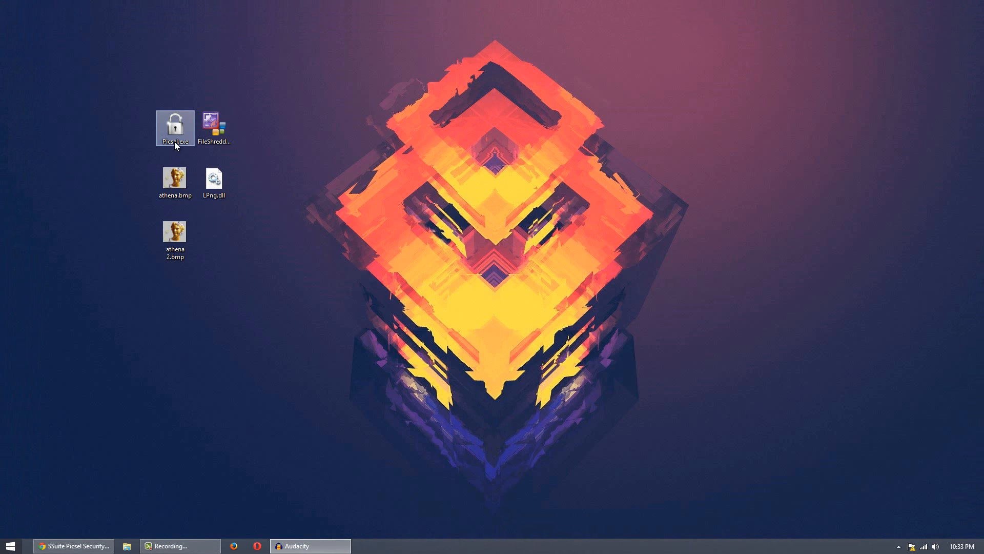
# Relaunch Picsel.exe and load athena.bmp again as the original image.
pyautogui.doubleClick(174, 125)
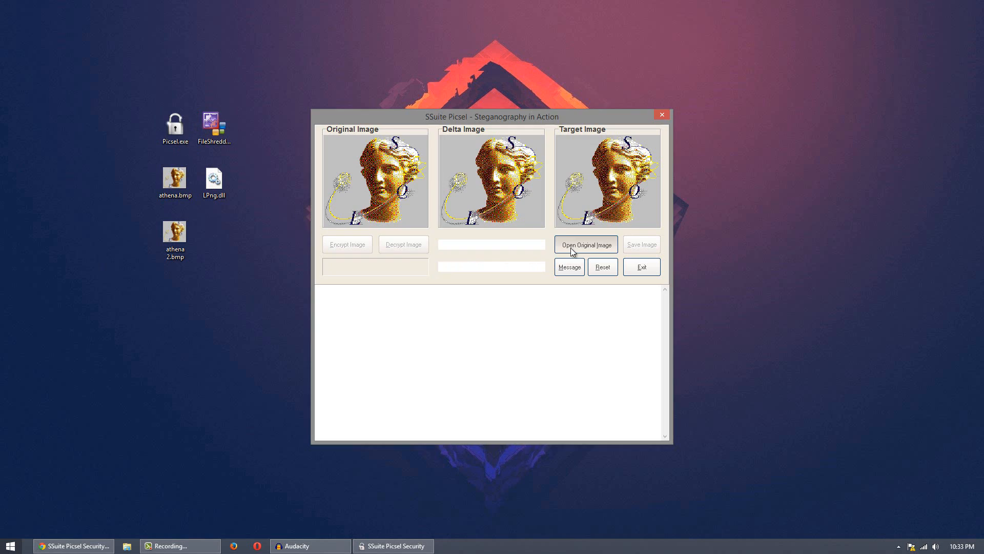
pyautogui.click(585, 245)
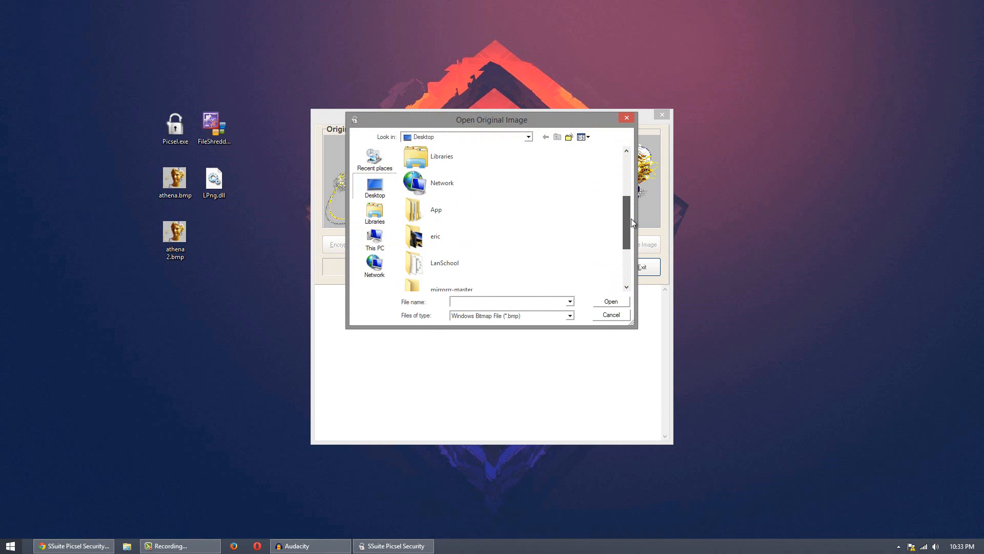
pyautogui.scroll(-3)
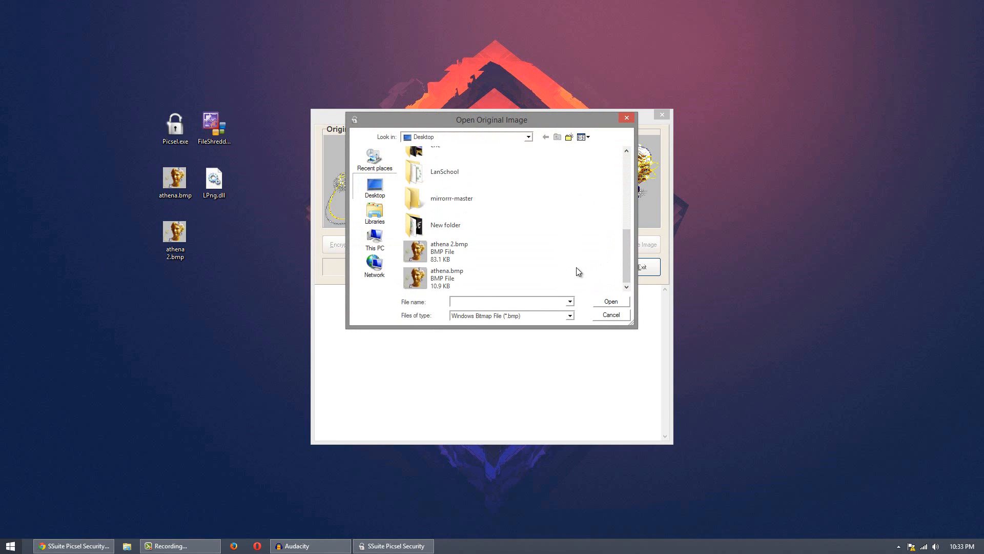
pyautogui.click(447, 278)
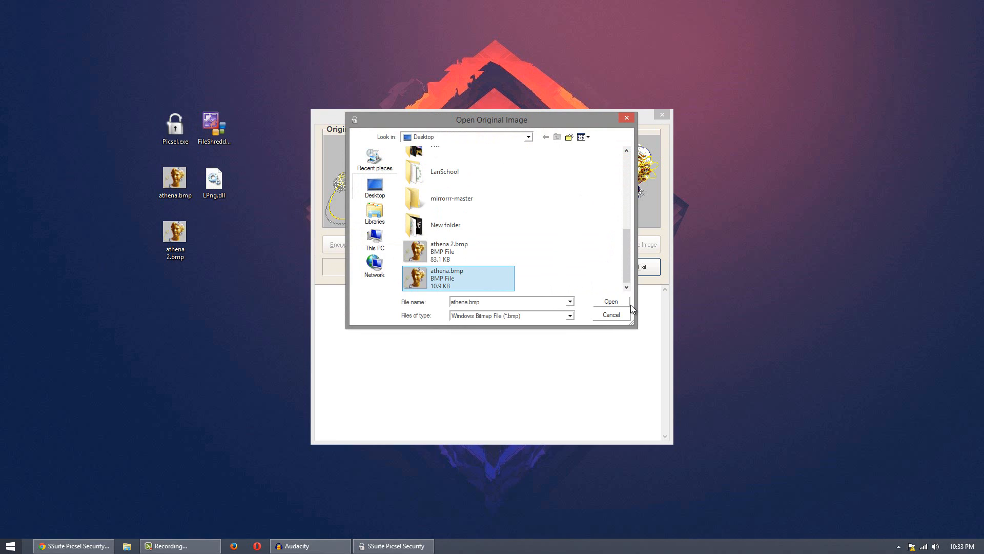
pyautogui.click(609, 301)
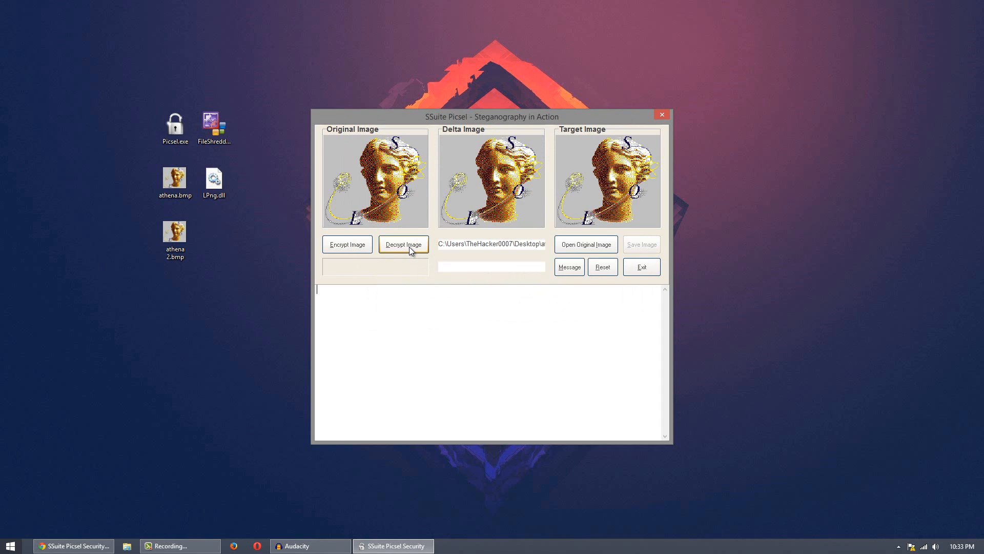
# Decrypt athena 2.bmp, confirming the prompt, to reveal the hidden 'Hello YouTube!' message.
pyautogui.click(404, 244)
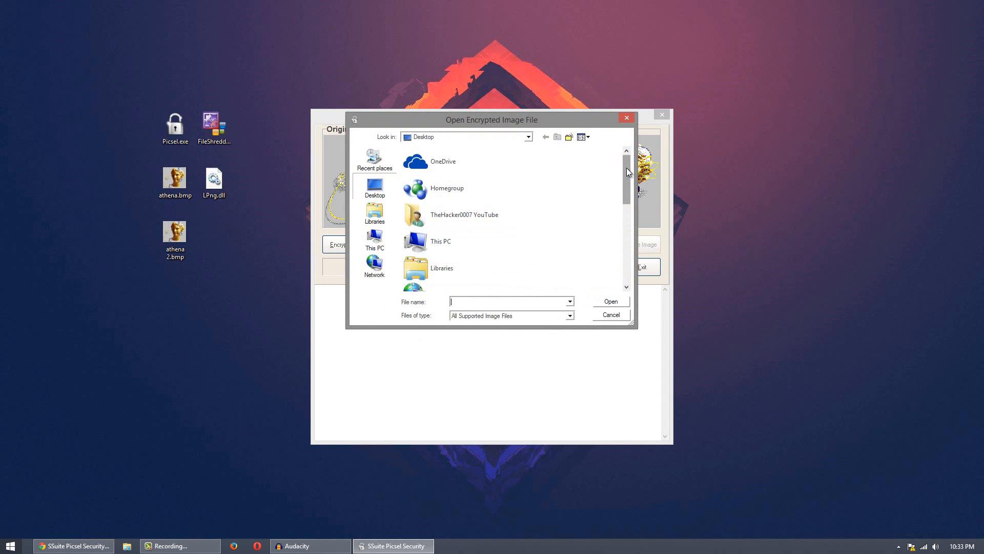
pyautogui.scroll(-3)
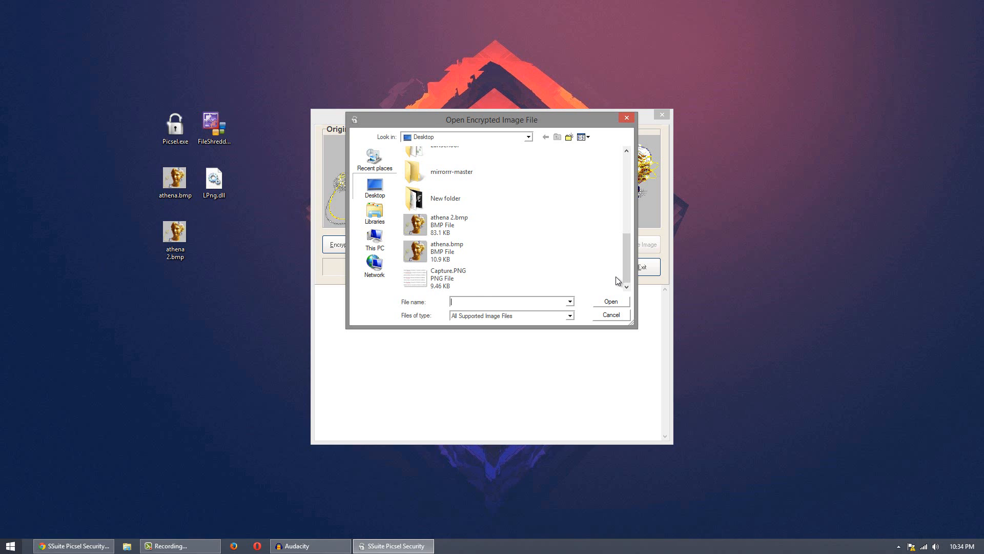
pyautogui.click(610, 301)
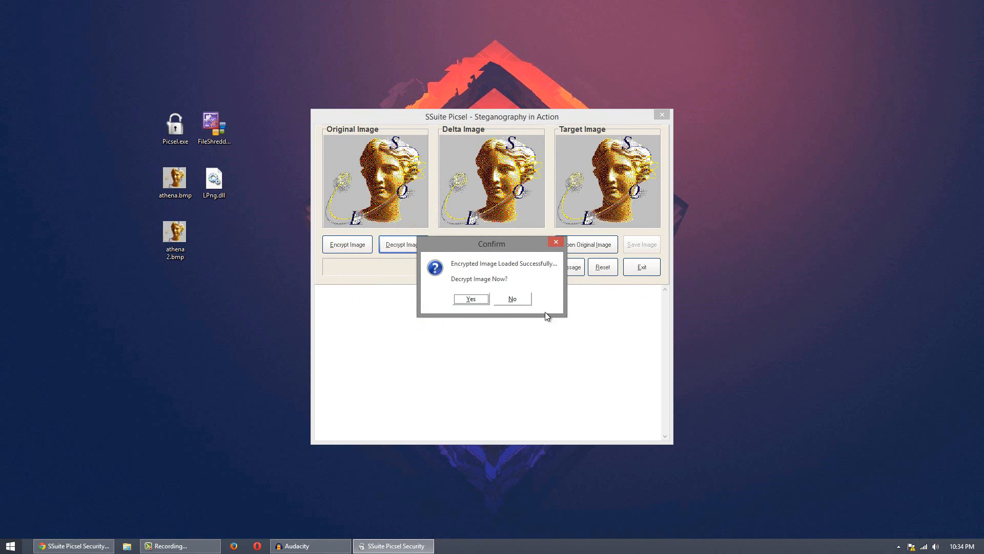
pyautogui.click(470, 298)
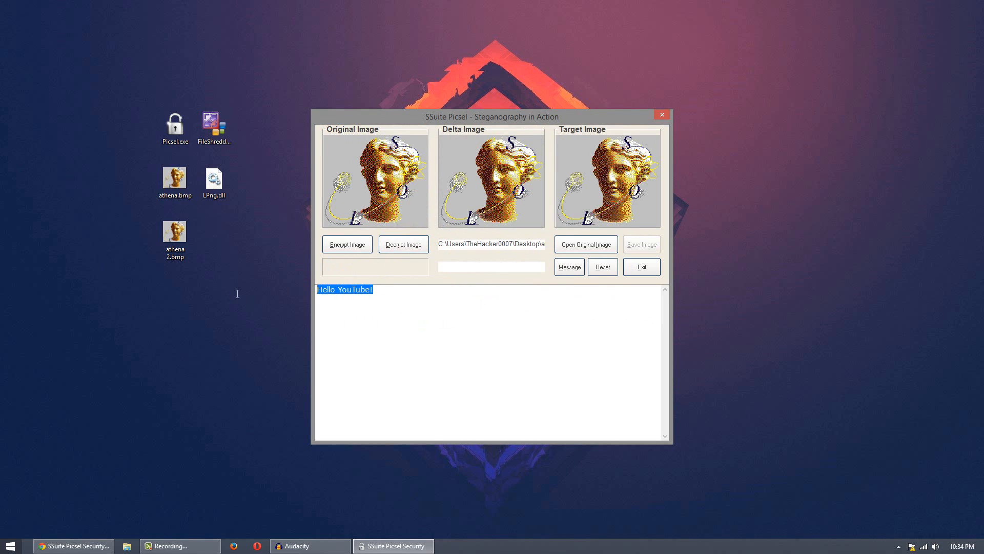
pyautogui.click(434, 309)
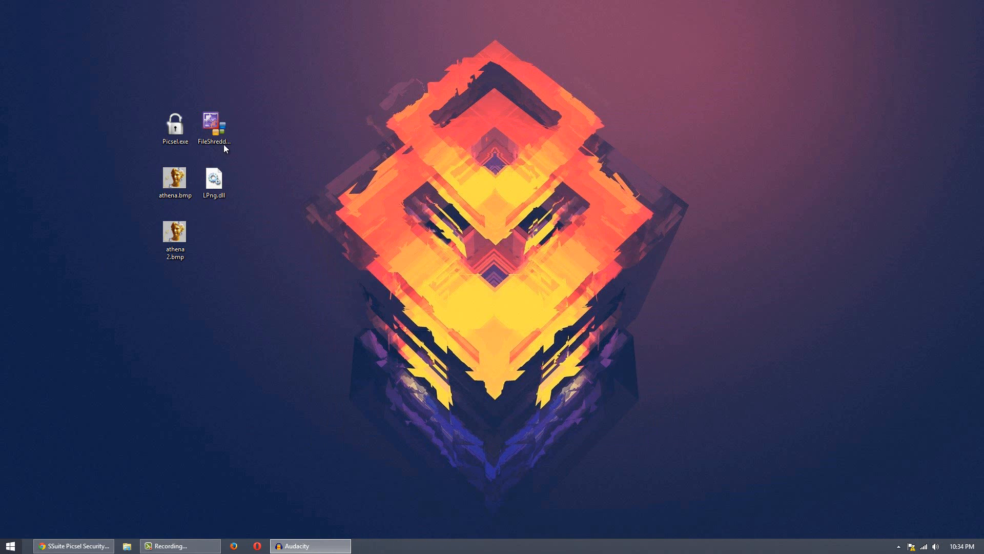
# Launch FileShredder.exe and add athena 2.bmp from the desktop to the shred list.
pyautogui.doubleClick(213, 122)
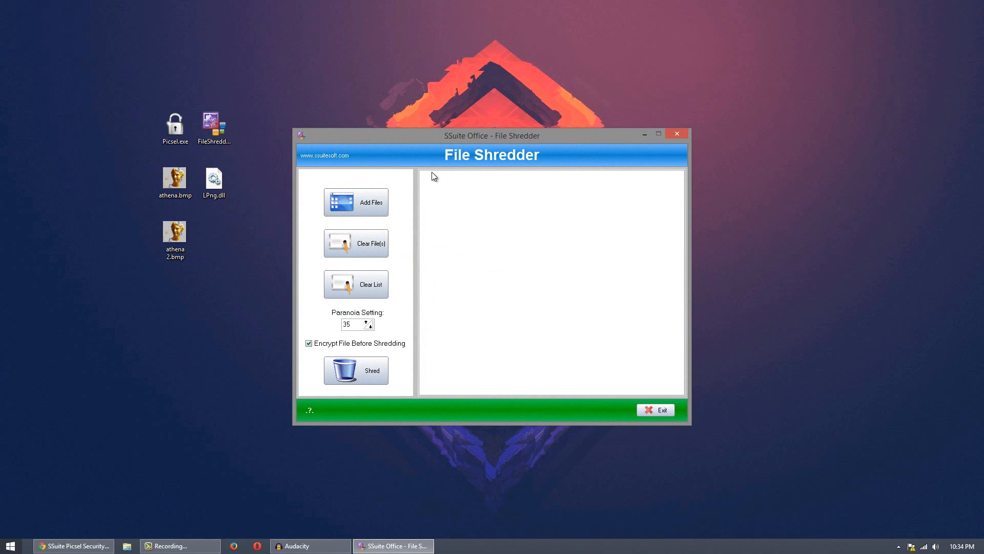
pyautogui.click(356, 202)
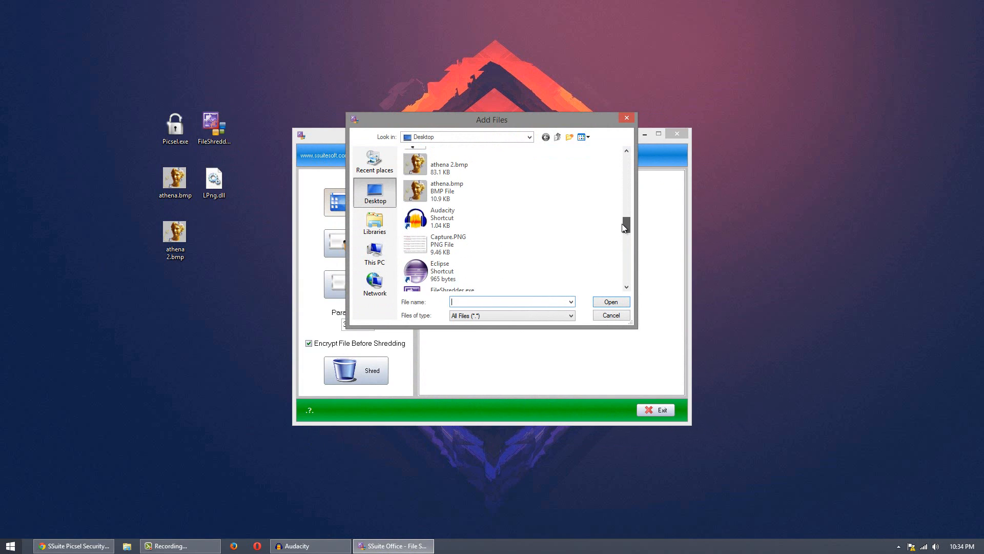
pyautogui.click(458, 169)
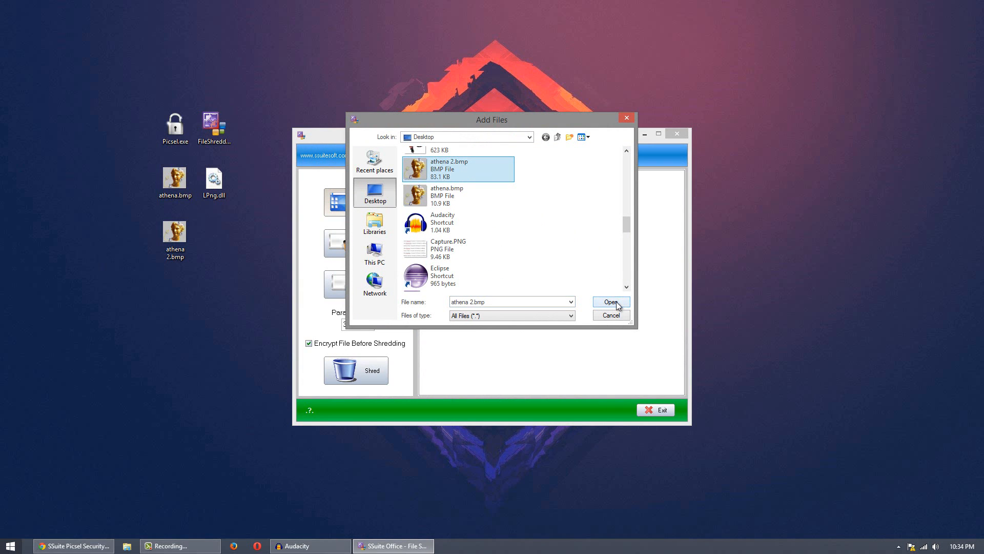
pyautogui.click(609, 302)
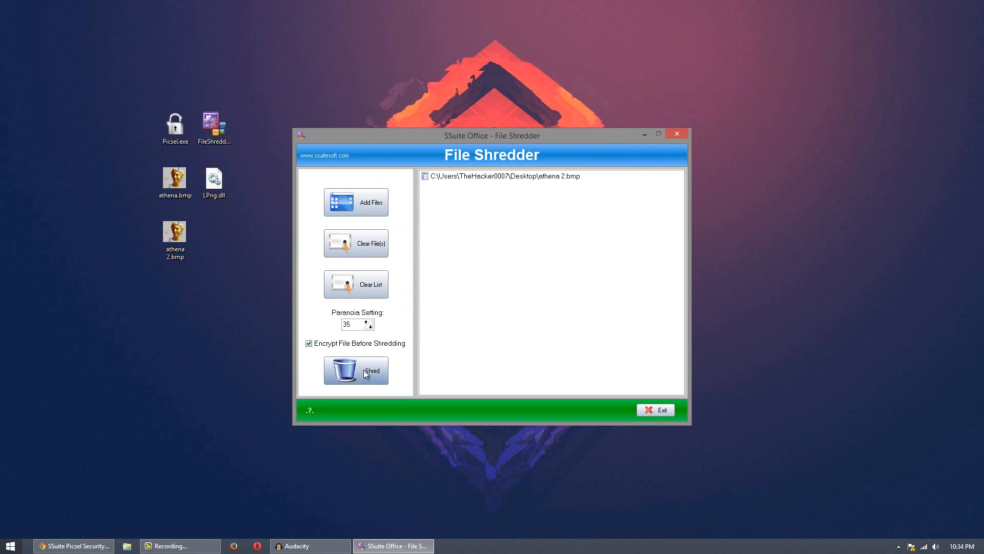
pyautogui.moveTo(340, 347)
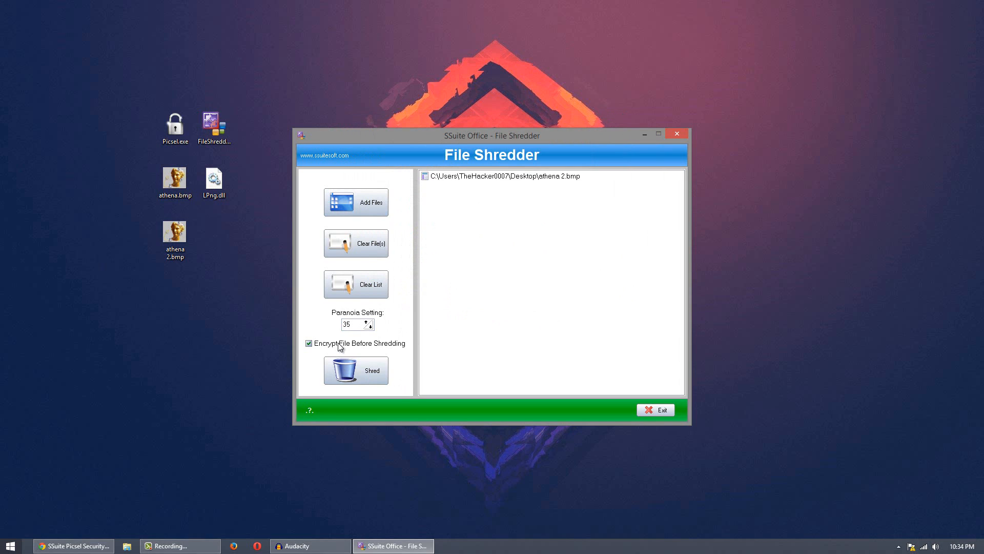
# Shred athena 2.bmp, confirming the irreversible deletion, and dismiss the completion notice.
pyautogui.click(355, 370)
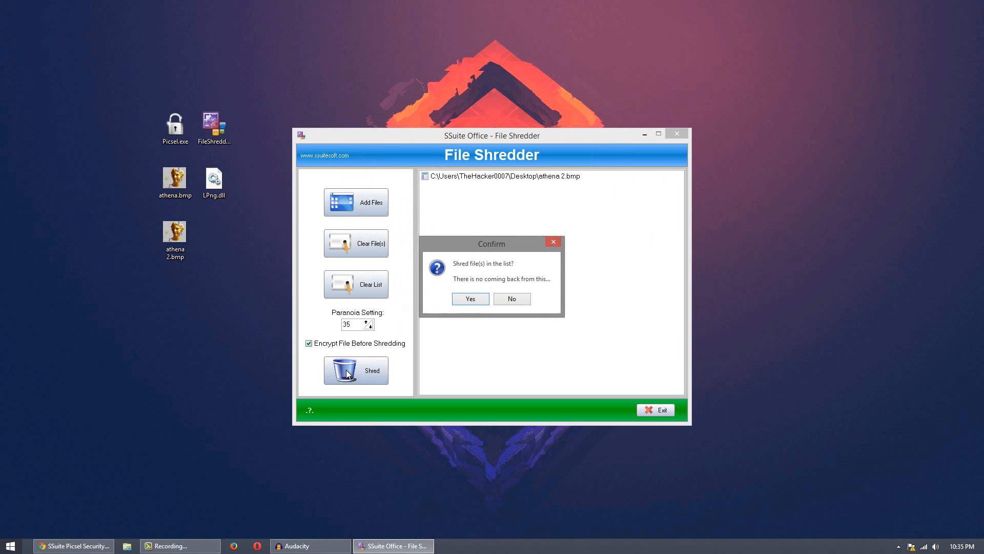
pyautogui.click(470, 298)
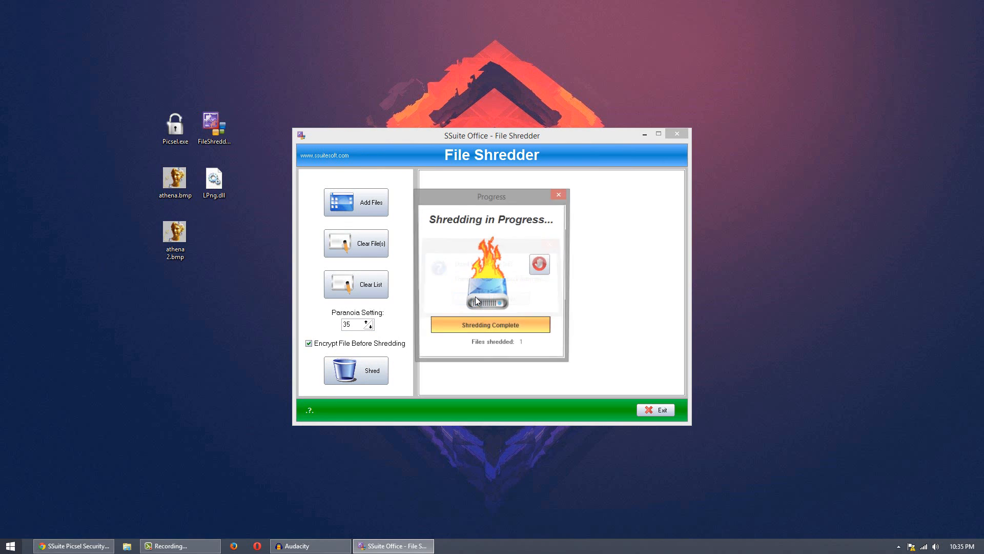
pyautogui.click(558, 195)
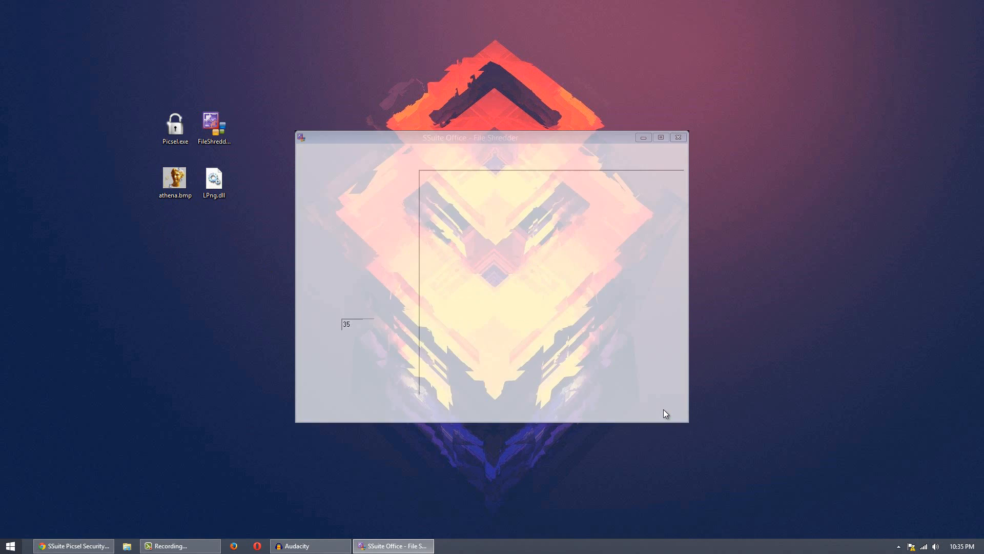
pyautogui.click(678, 138)
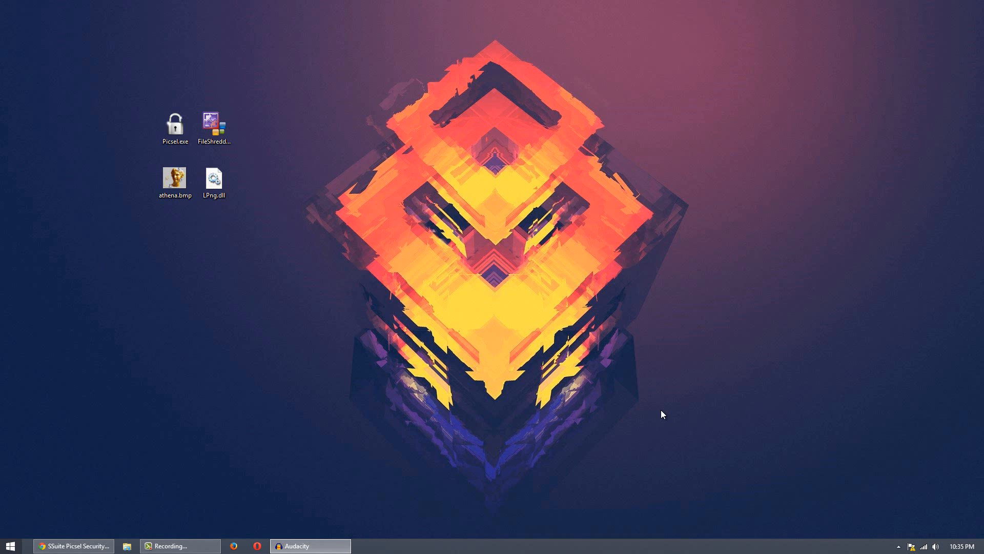
pyautogui.moveTo(115, 463)
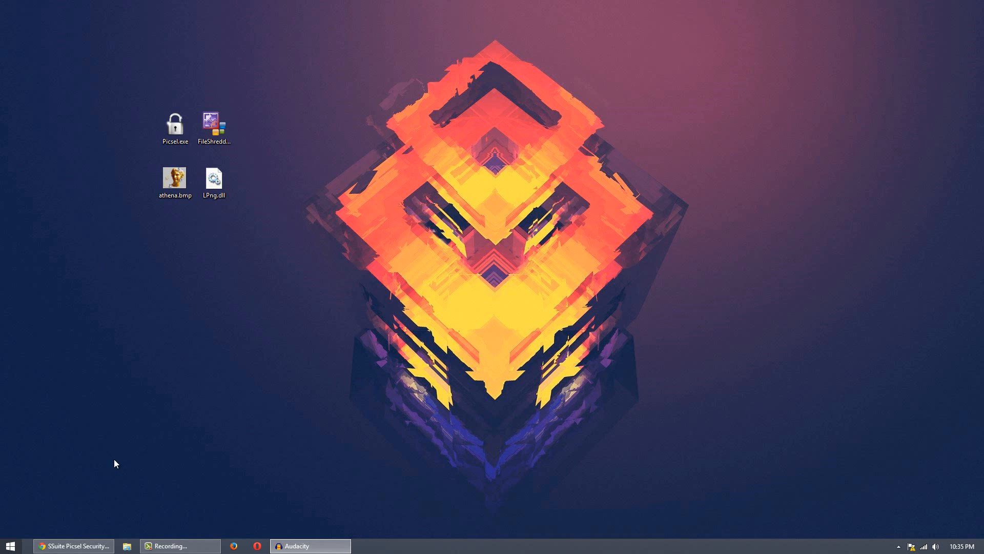